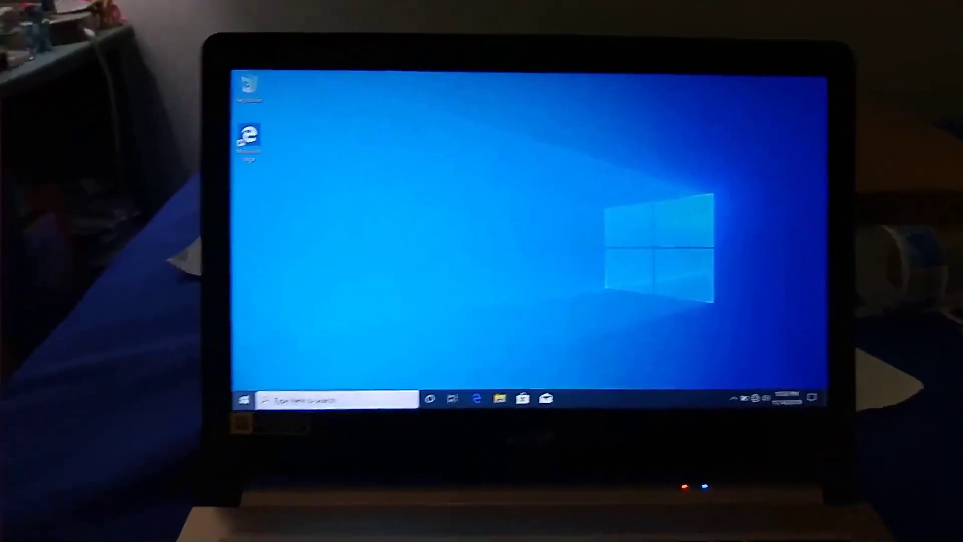
- Open the Start menu and scroll through the installed apps and live tiles
click(245, 404)
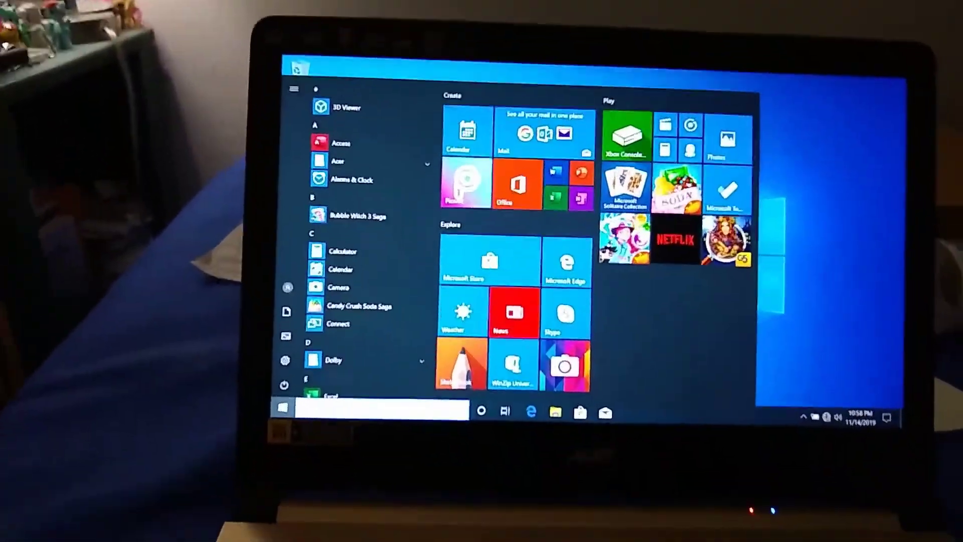
scroll(down, 3)
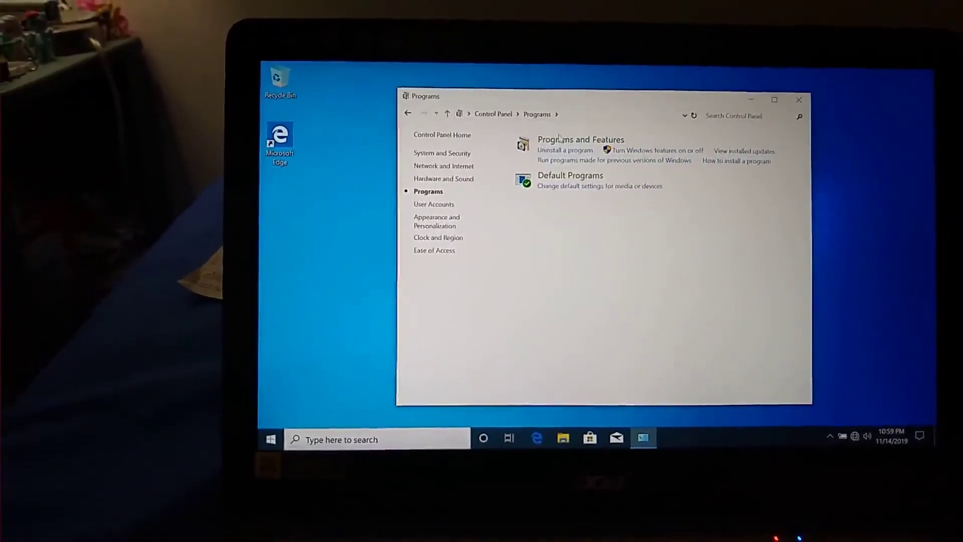
- View Programs and Features and scroll its 19-program, 1.36 GB installed list
click(581, 139)
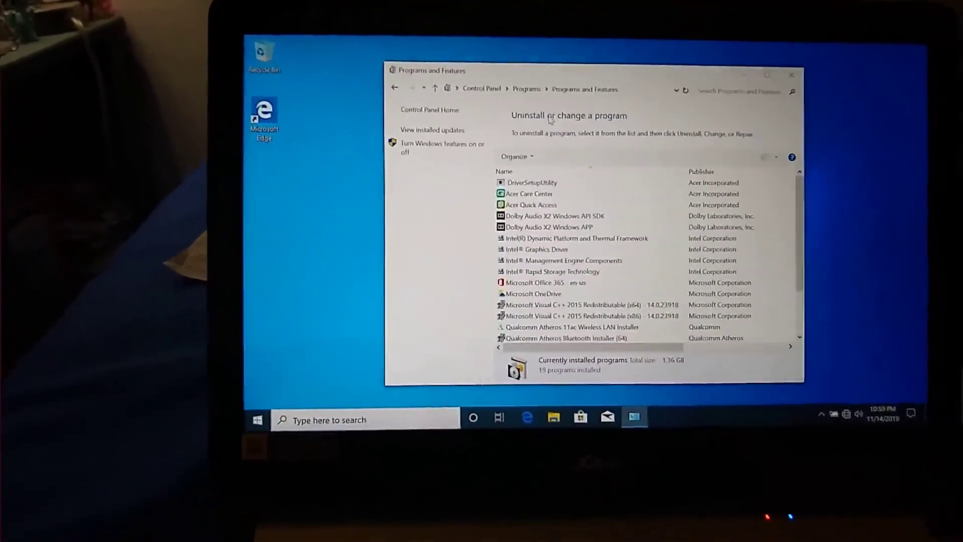
scroll(down, 3)
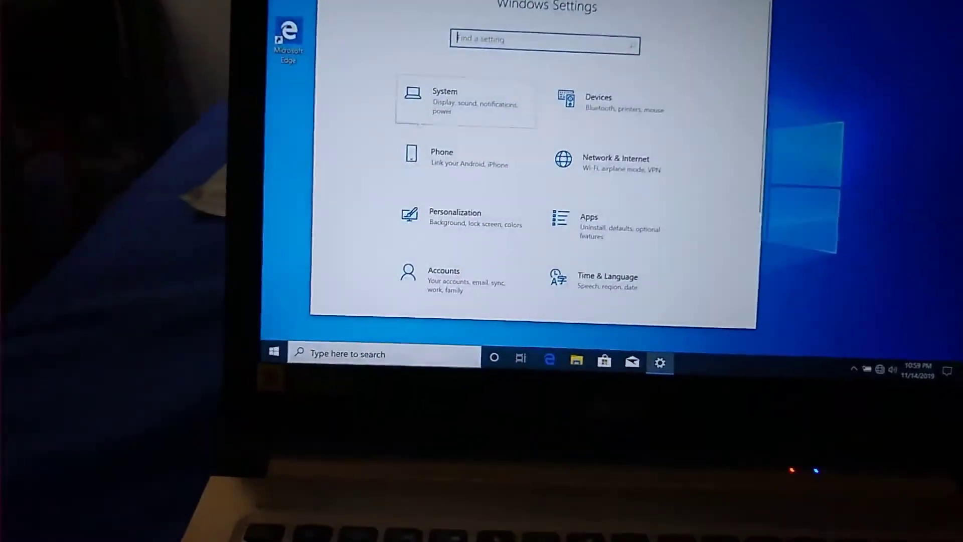
- Go to System settings, showing brightness, night light and 150% scaling, then Storage
click(444, 101)
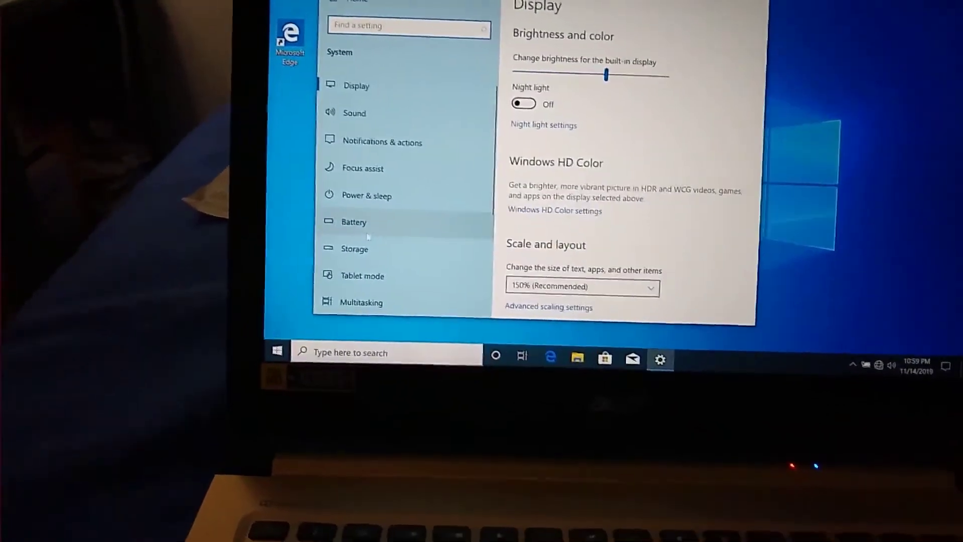
click(354, 249)
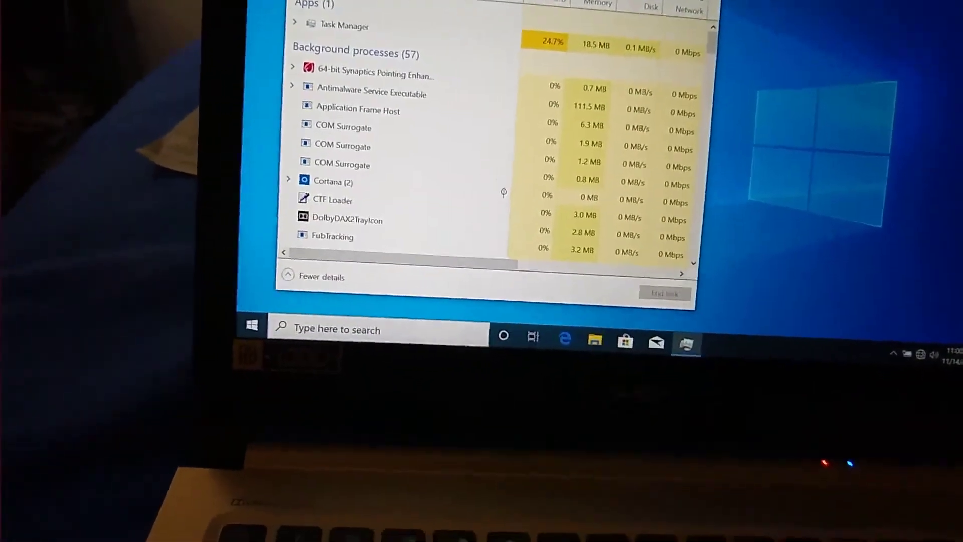
- Show Task Manager's Performance tab: i7-7Y75 CPU at 9%, memory 2.1 of 7.9 GB
click(484, 27)
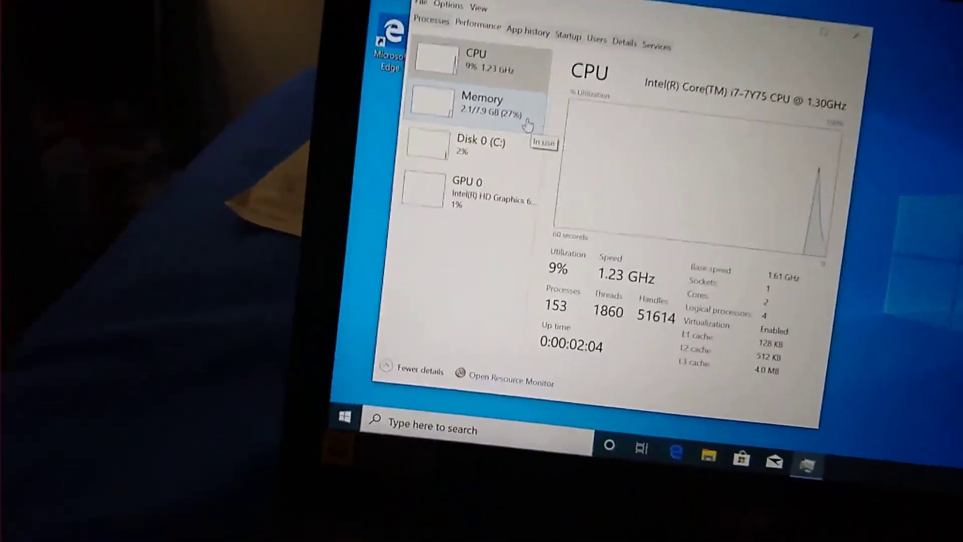